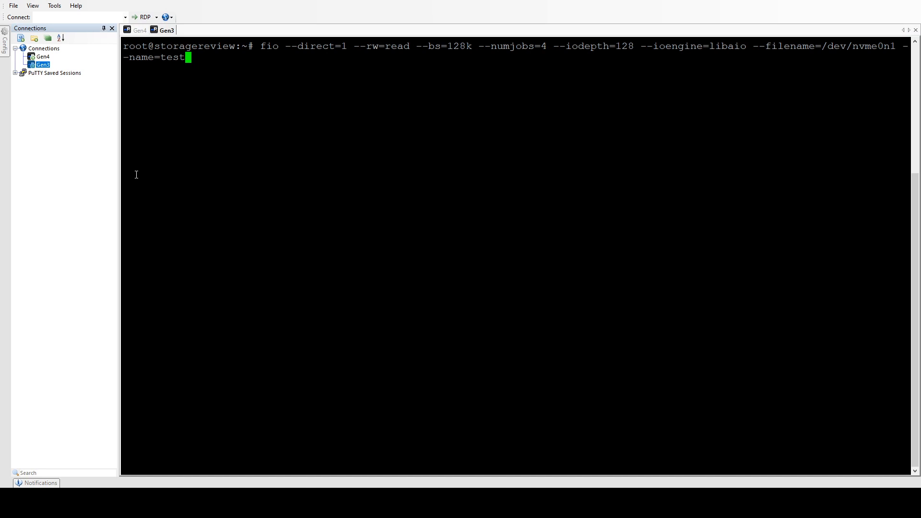
{"action": "mouse_move", "coordinate": [194, 85]}
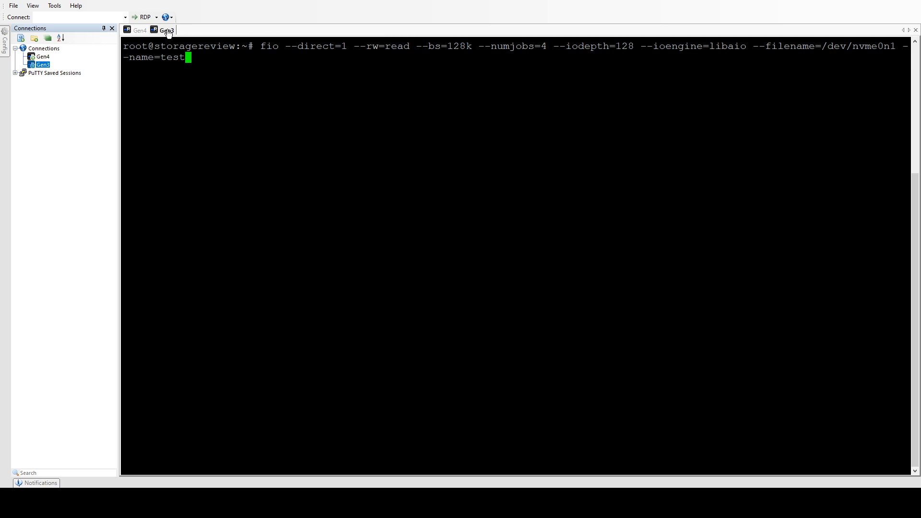
{"action": "mouse_move", "coordinate": [317, 240]}
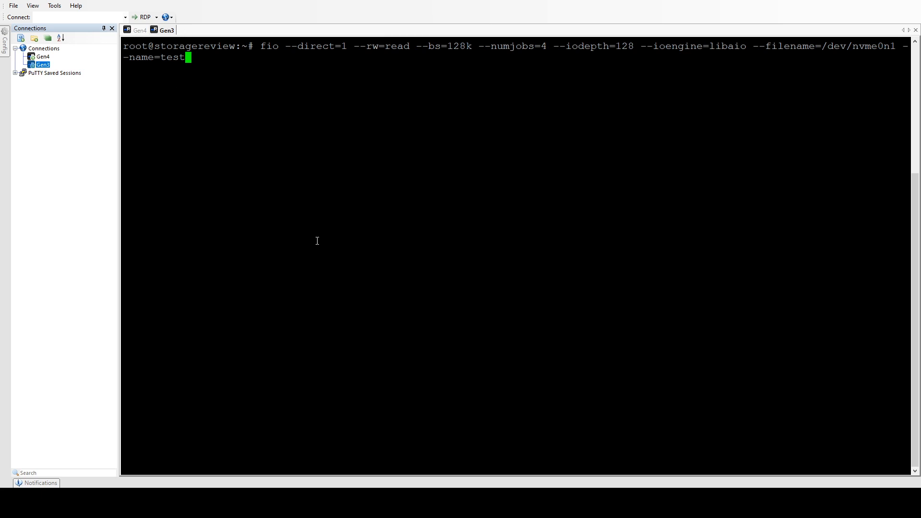
Launch the 128k sequential read fio benchmark on /dev/nvme0n1 in the Gen3 session
{"action": "key", "text": "Return"}
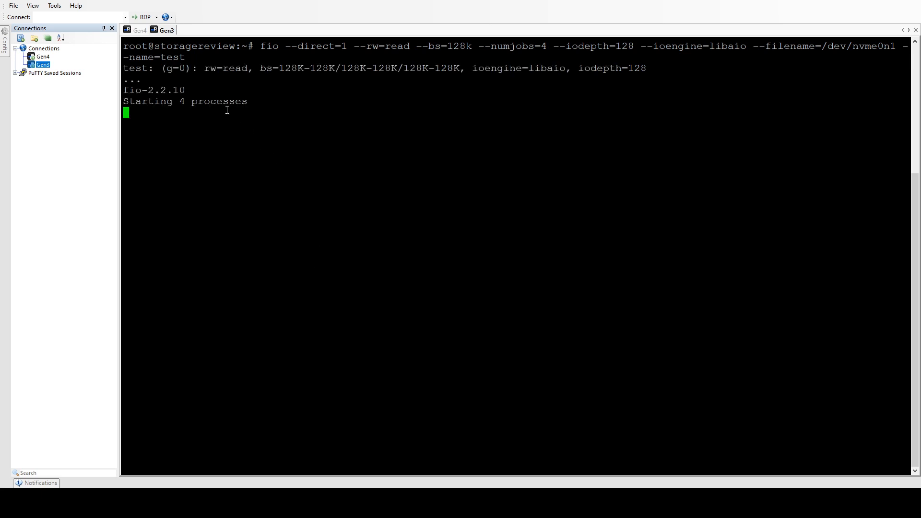
Check Gen4's fio progress, then view Gen3's finished result of about 3306 MB/s
{"action": "left_click", "coordinate": [139, 30]}
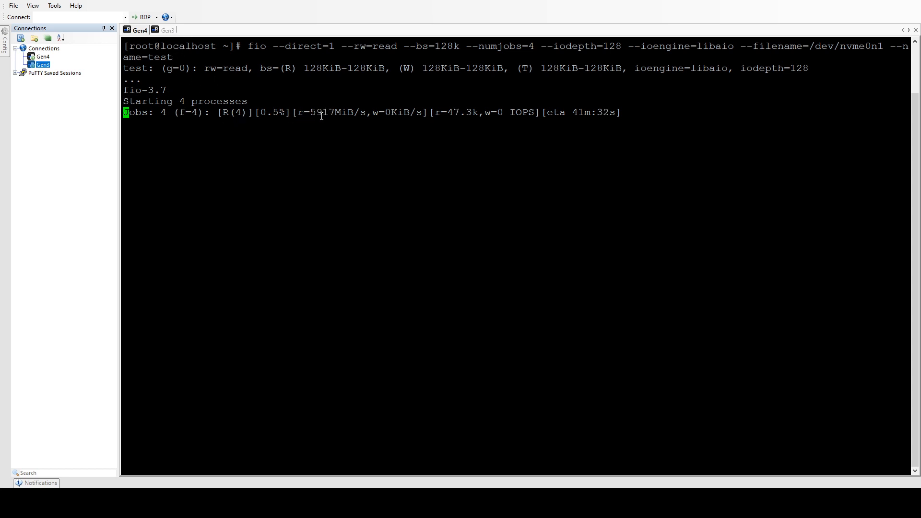
{"action": "mouse_move", "coordinate": [265, 317]}
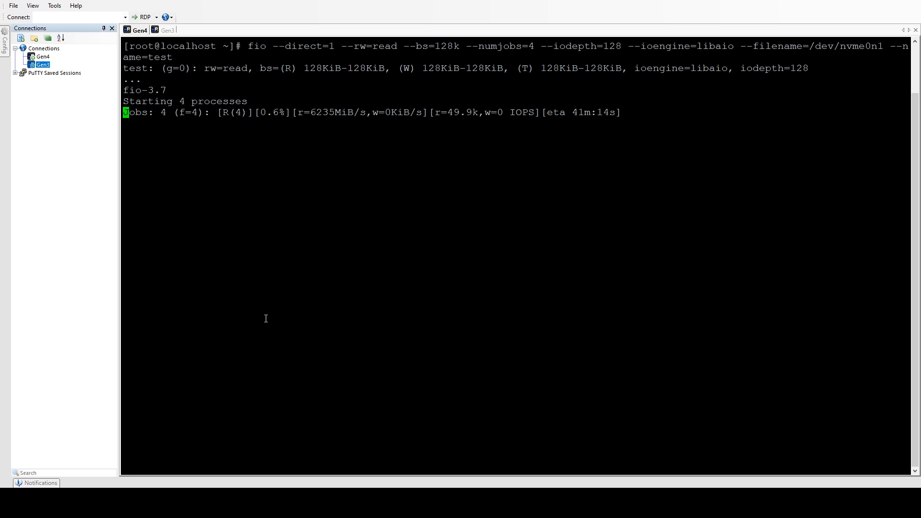
{"action": "left_click", "coordinate": [167, 29]}
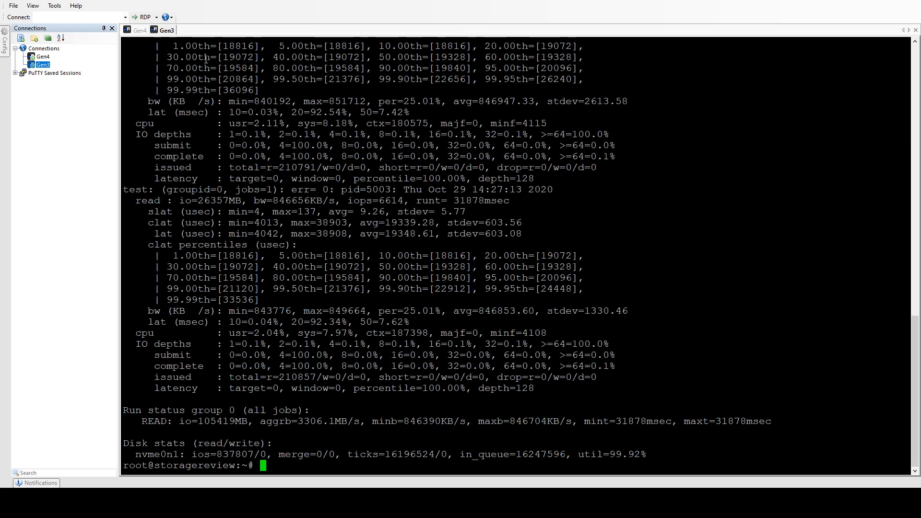
View Gen4's 5980 MiB/s result, then start a 4k randread fio run (4 jobs, iodepth 128) on Gen3
{"action": "left_click", "coordinate": [138, 30]}
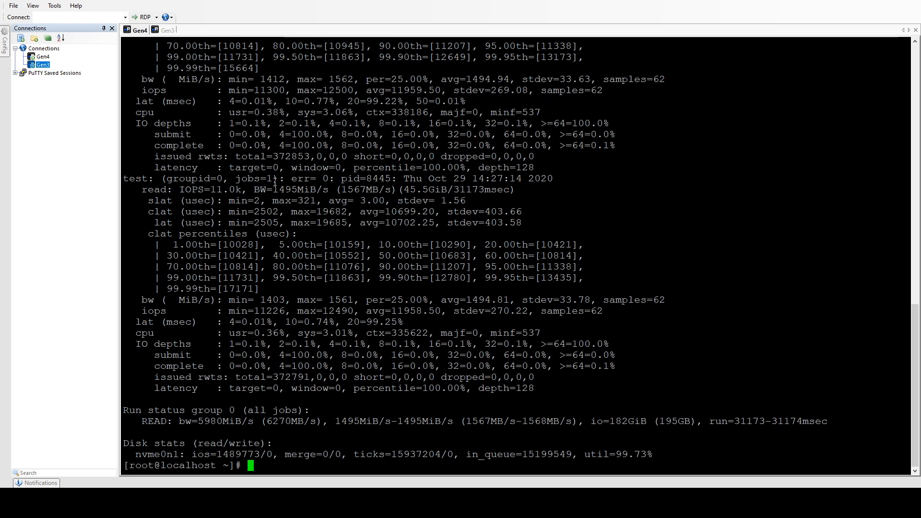
{"action": "type", "text": "fio --direct=1 --rw=randread --bs=4k --numjobs=4 --iodepth=128 --ioengine=libaio --filename=/dev/nvme0n1 --name=test"}
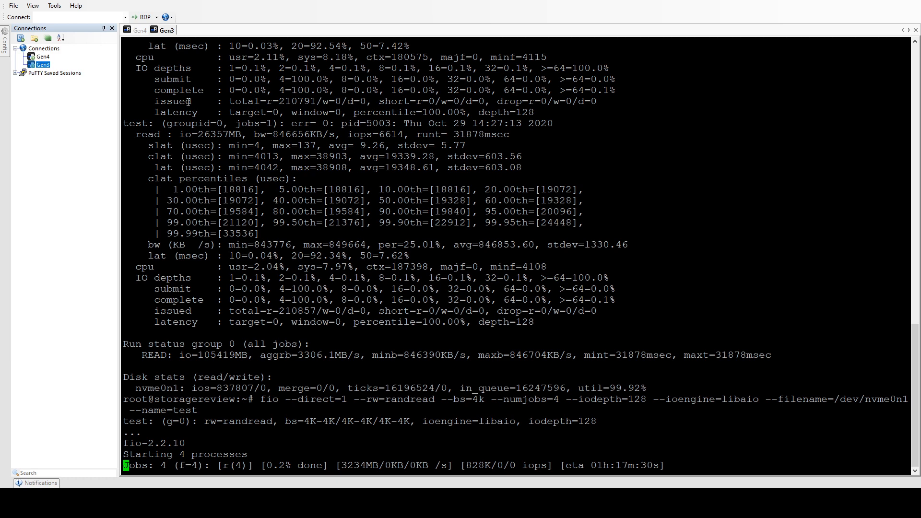
Check Gen4's 4k random read progress at about 1093k IOPS and show the notifications list
{"action": "left_click", "coordinate": [139, 30]}
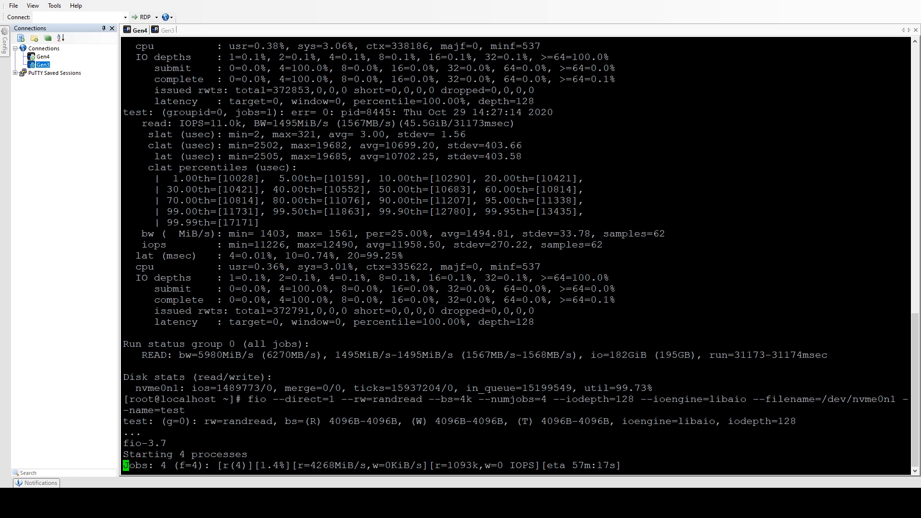
{"action": "left_click", "coordinate": [36, 483]}
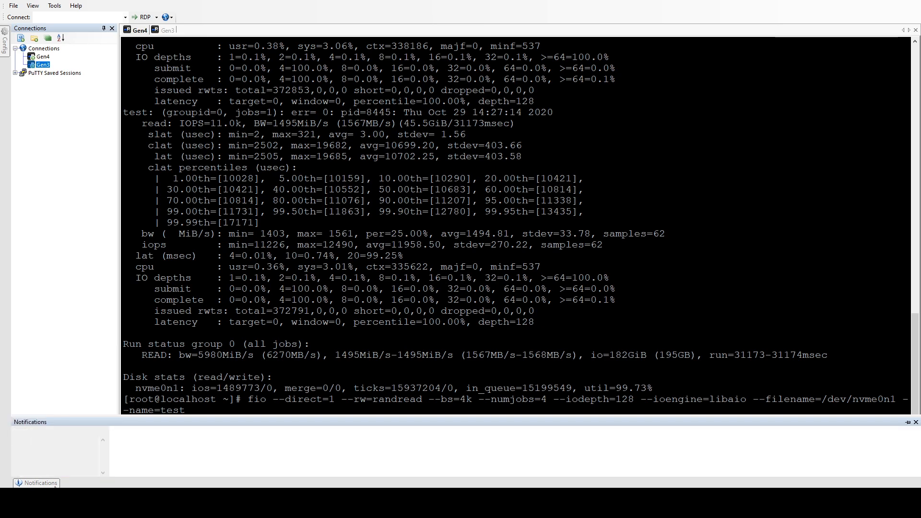